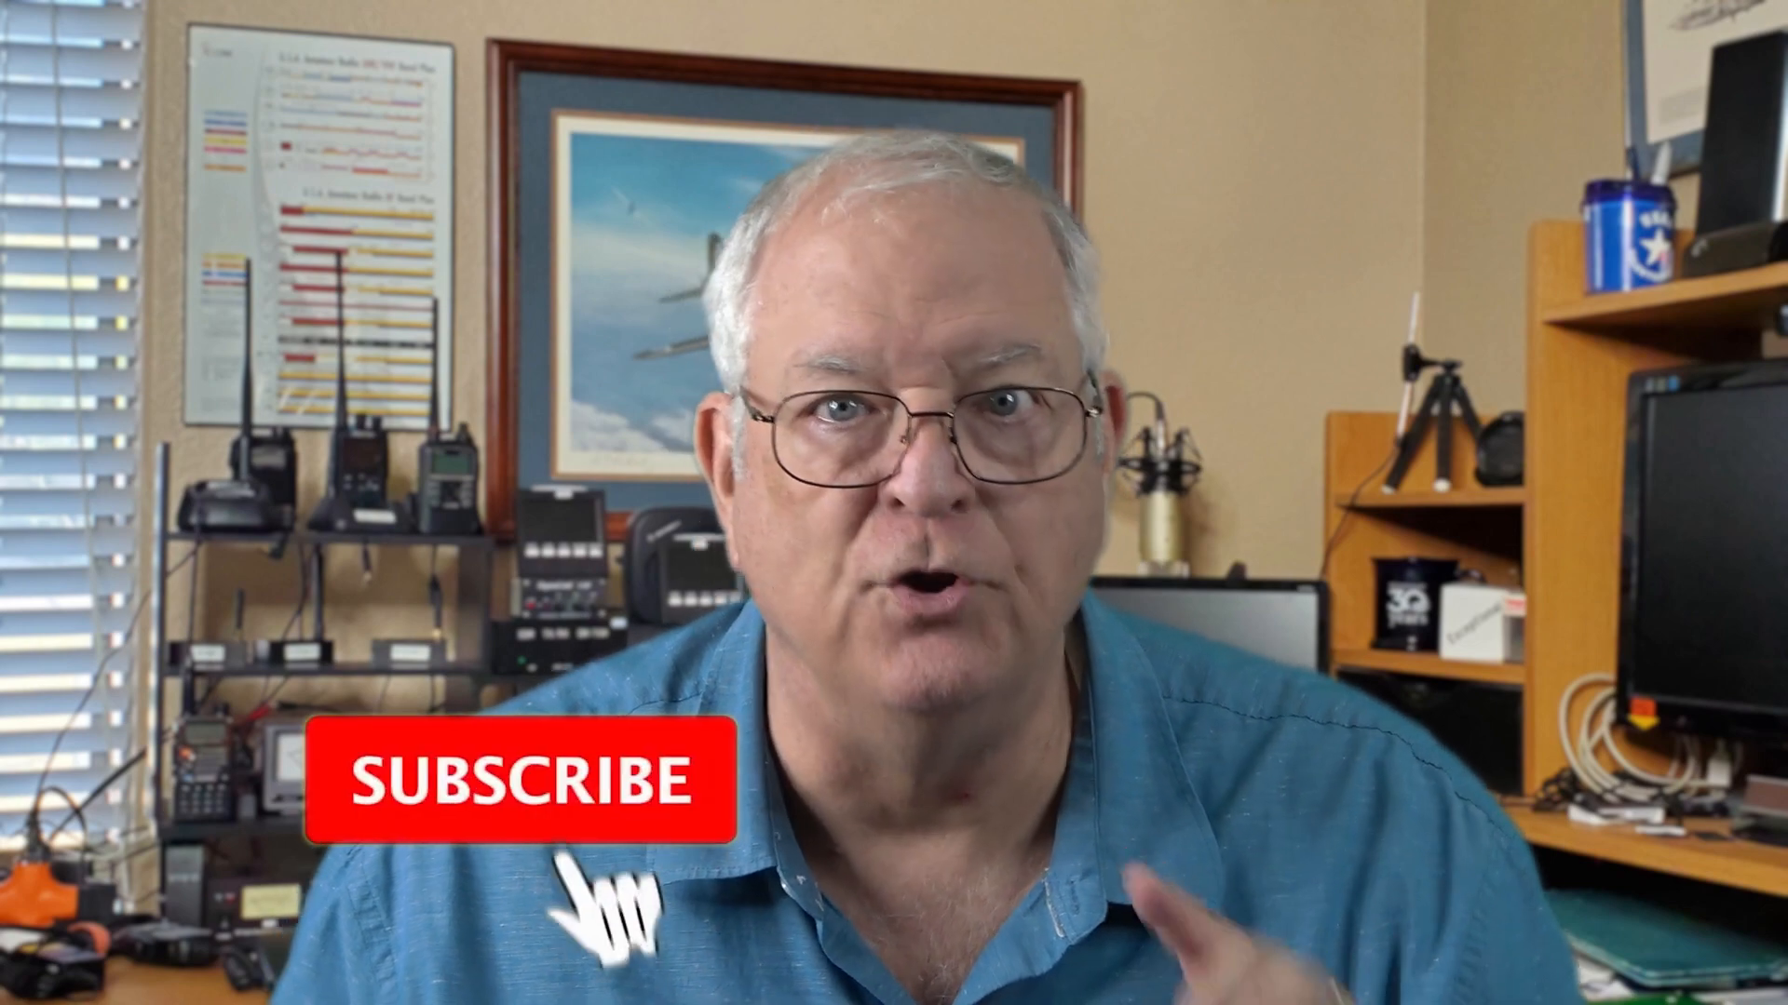
left_click(518, 781)
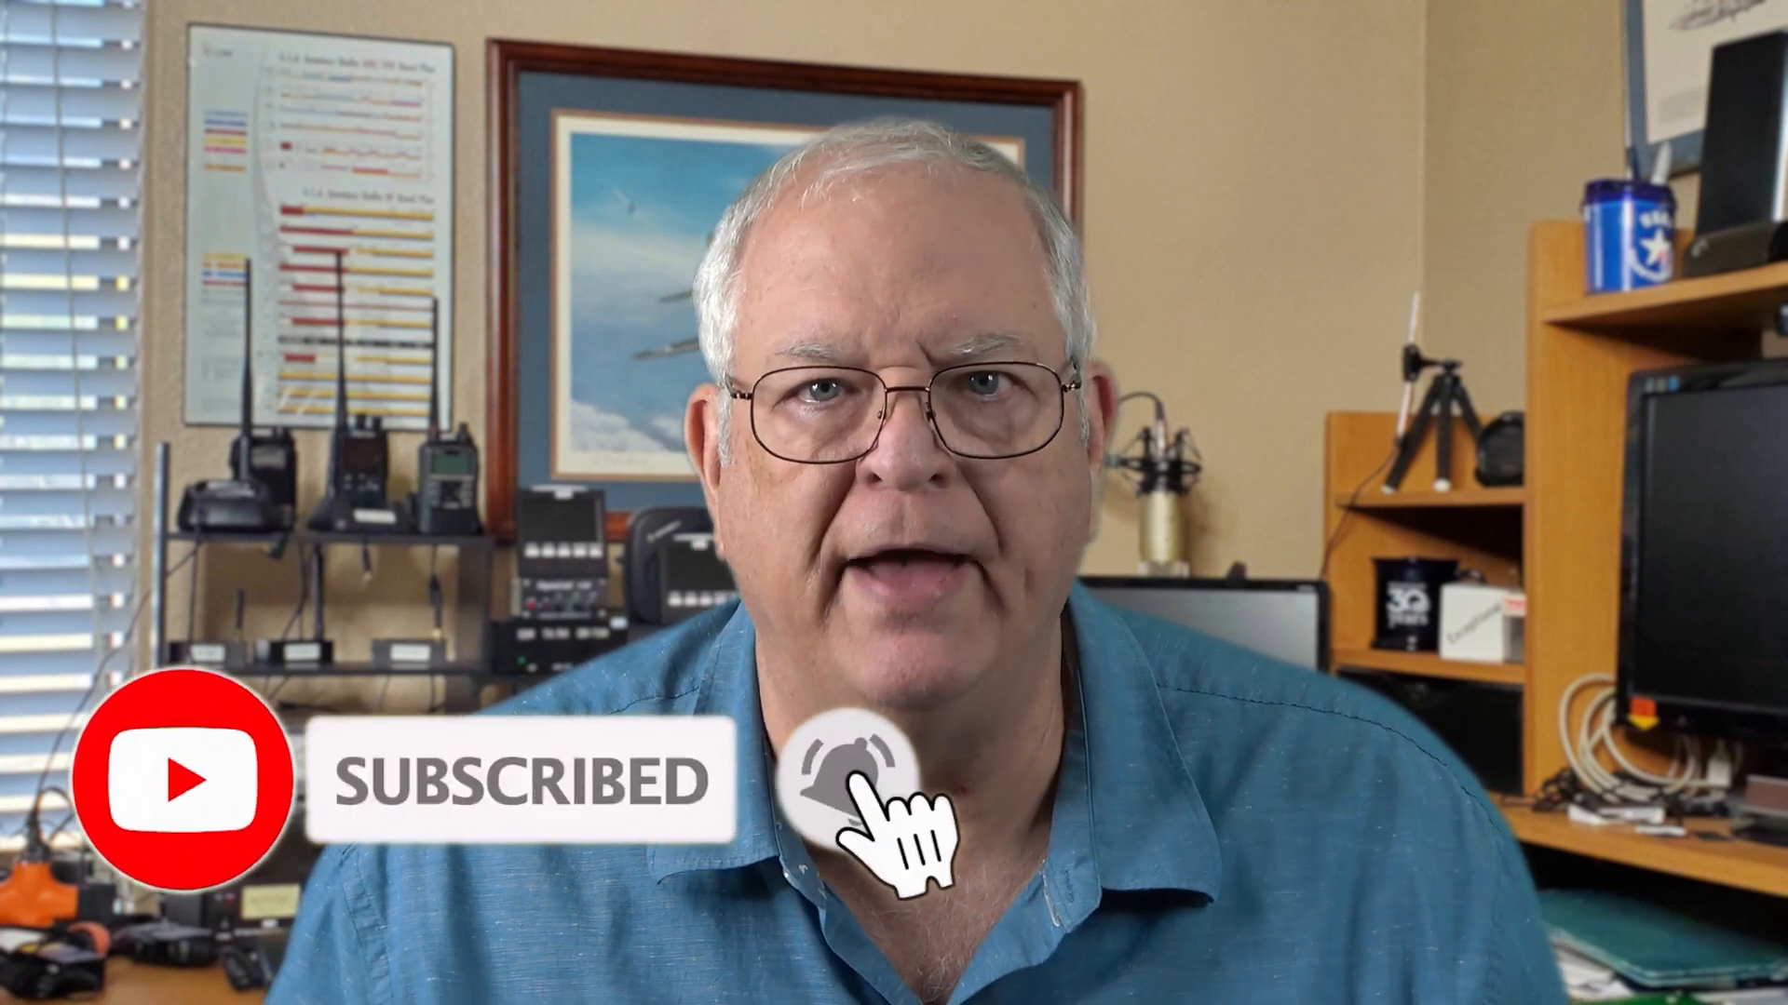